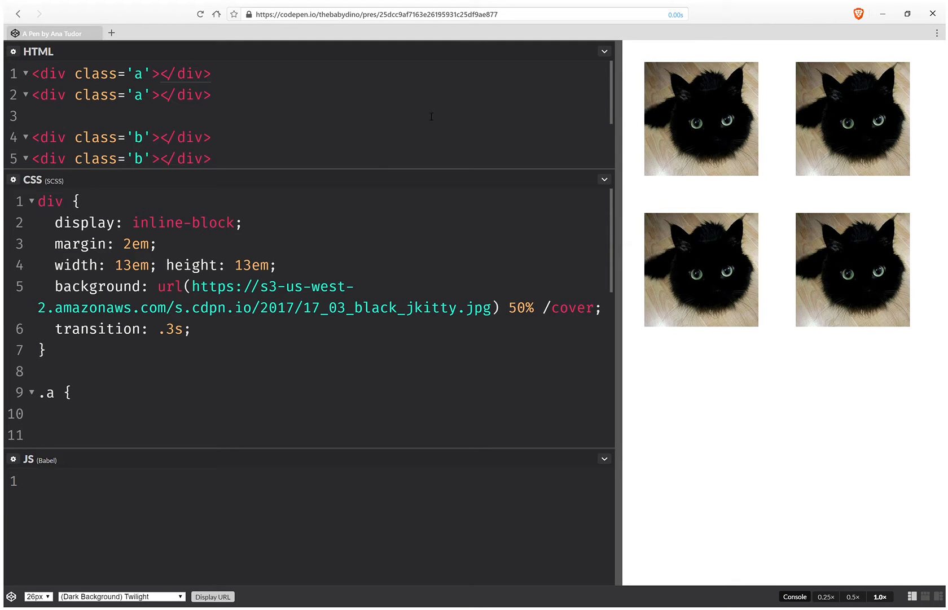
{"action": "mouse_move", "coordinate": [855, 96]}
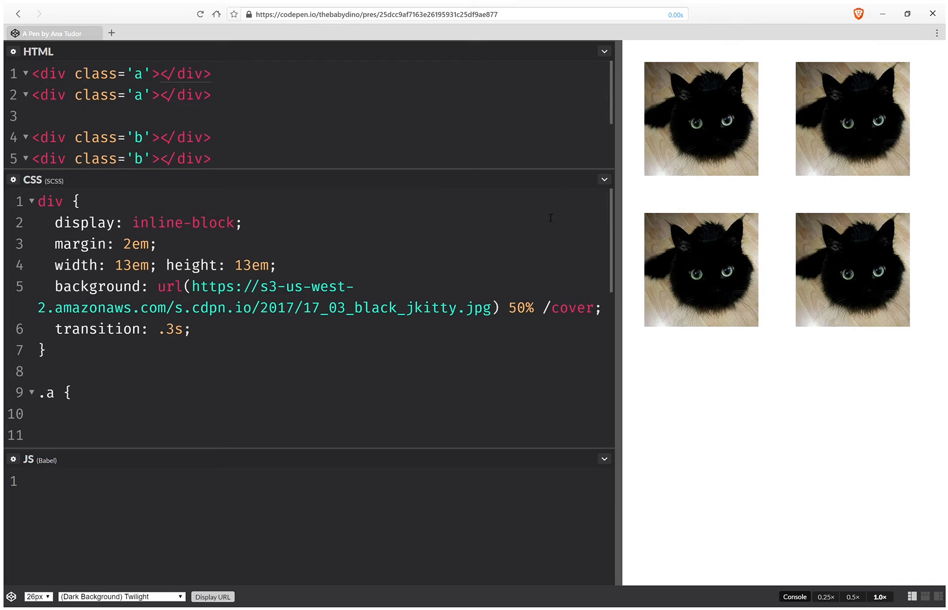
Collapse the HTML editor so the CSS editor gets the full height.
{"action": "left_click", "coordinate": [602, 51]}
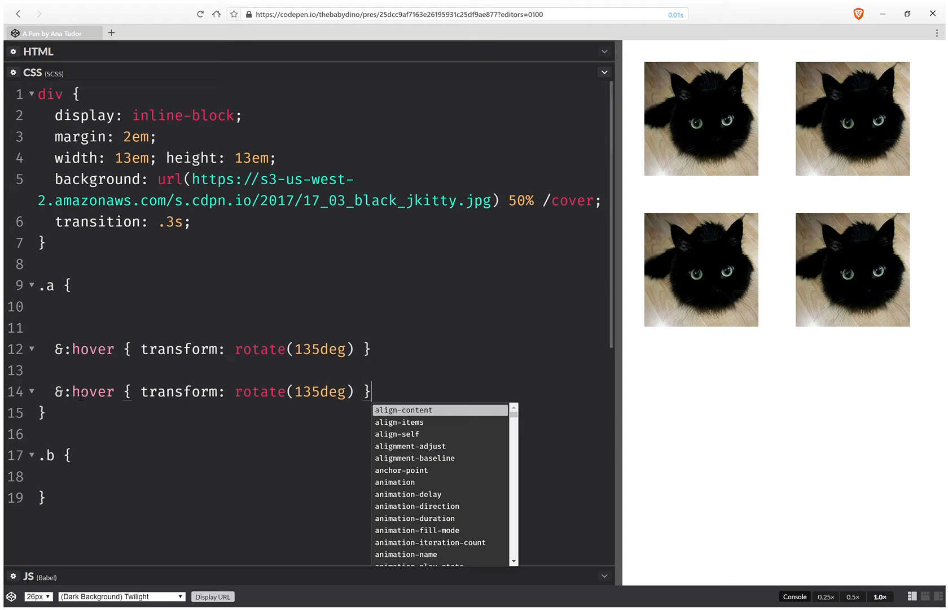
Change the duplicated hover rule to &:nth-child(2n) with transform scale(.5).
{"action": "type", "text": "nth-child("}
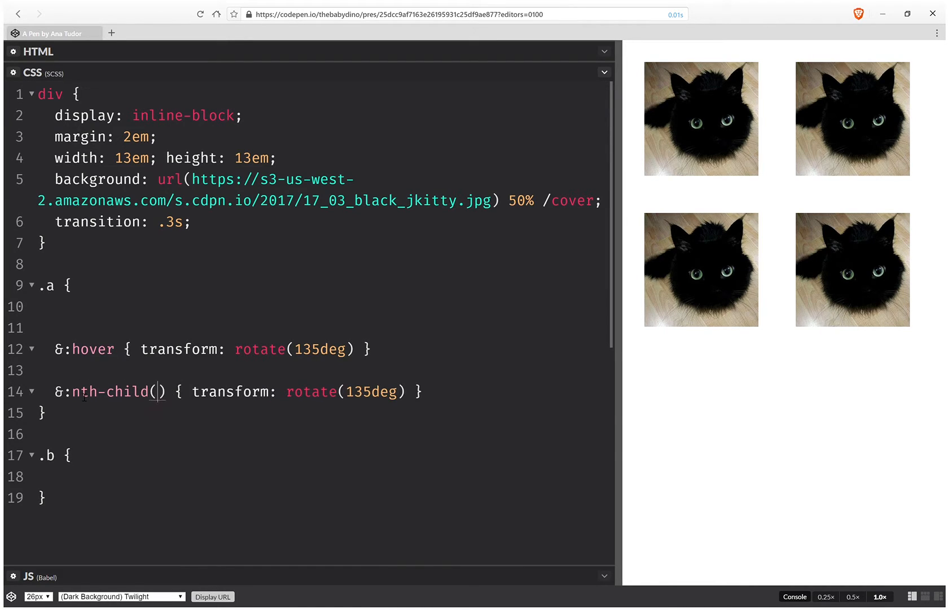
{"action": "type", "text": "2n"}
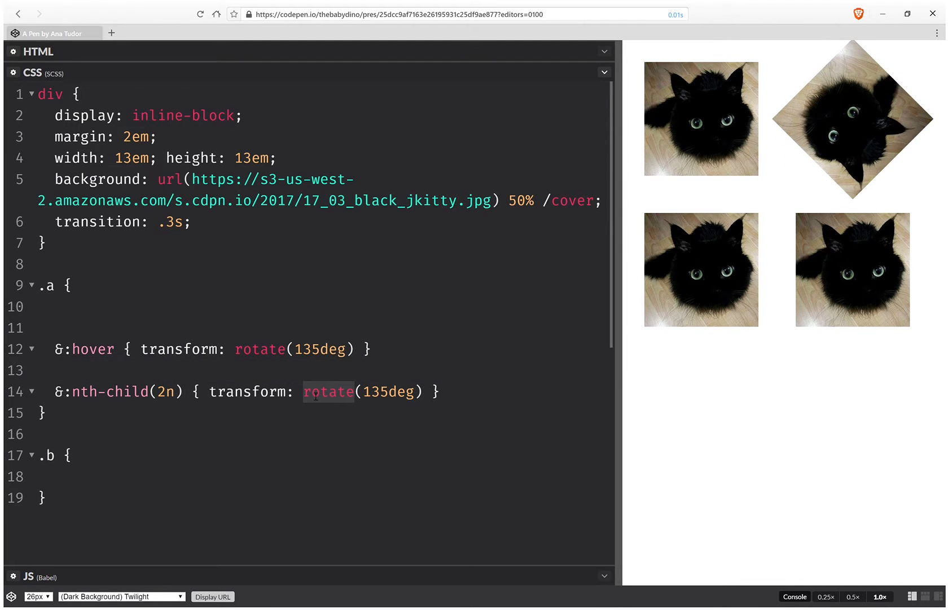
{"action": "type", "text": "scale"}
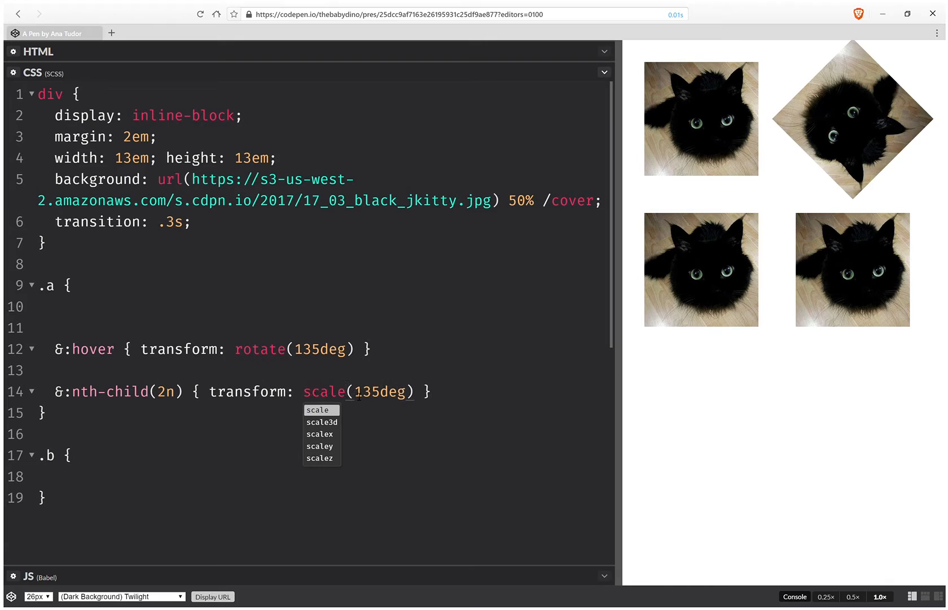
{"action": "type", "text": ".5"}
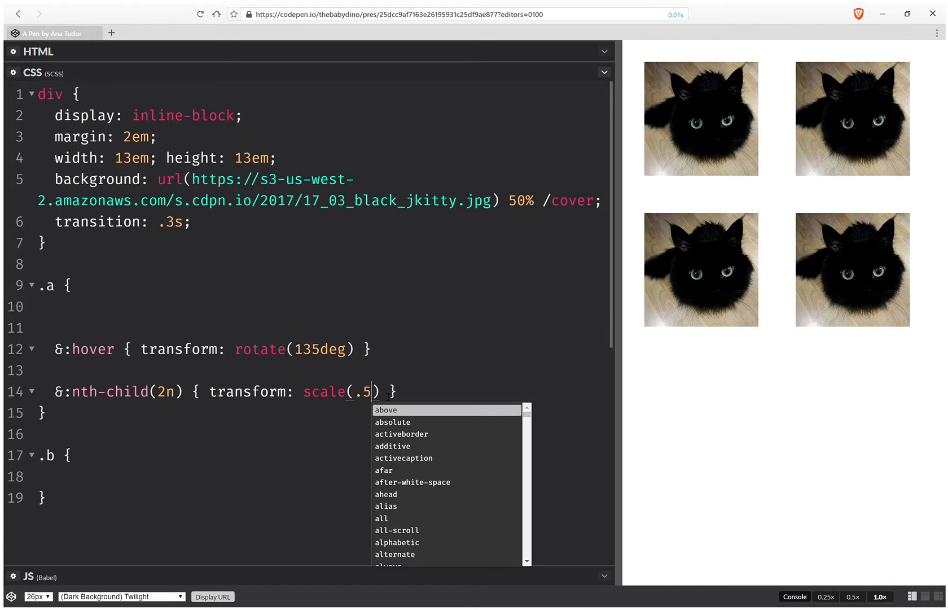
{"action": "mouse_move", "coordinate": [855, 214]}
{"action": "type", "text": ";"}
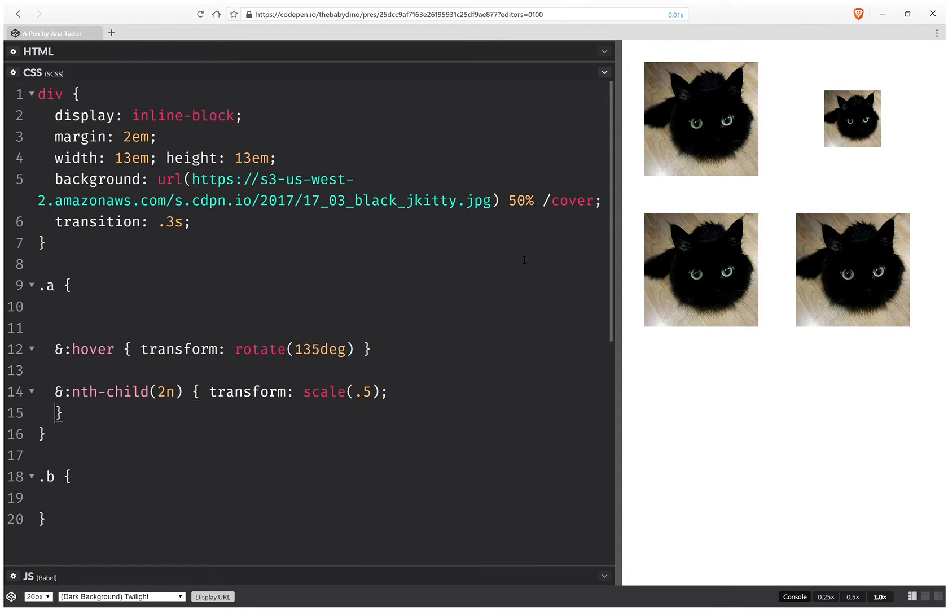
{"action": "type", "text": "&:hover { transform: rotate(135deg) }"}
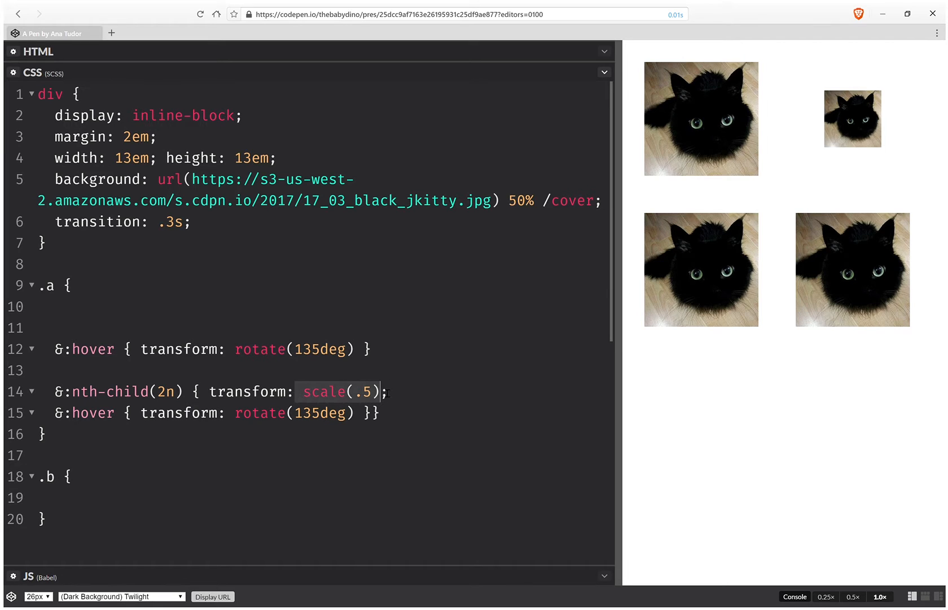
{"action": "left_click", "coordinate": [232, 414]}
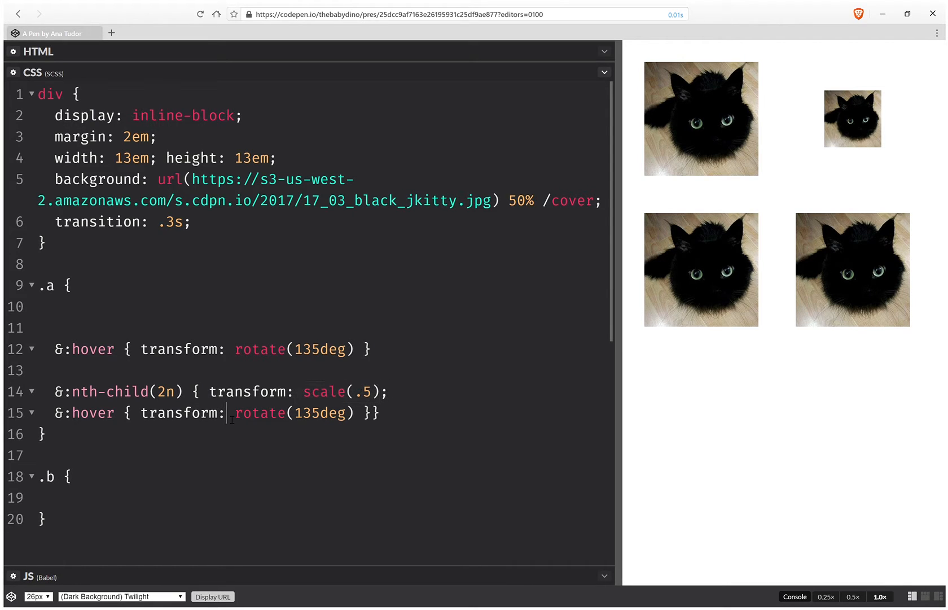
{"action": "type", "text": "scale(.5)"}
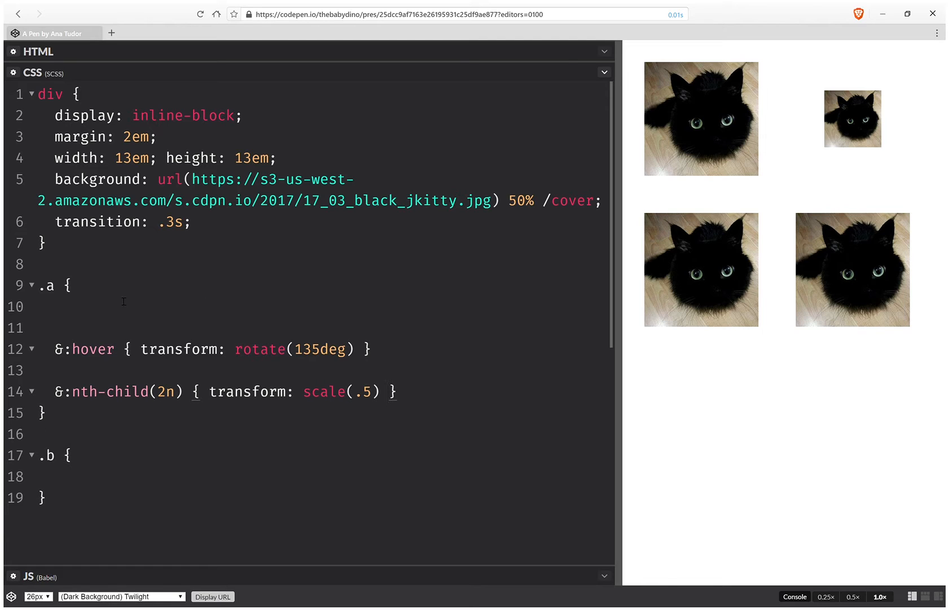
Add an empty custom property --base: unquote(' '); to the .a rule.
{"action": "type", "text": "--"}
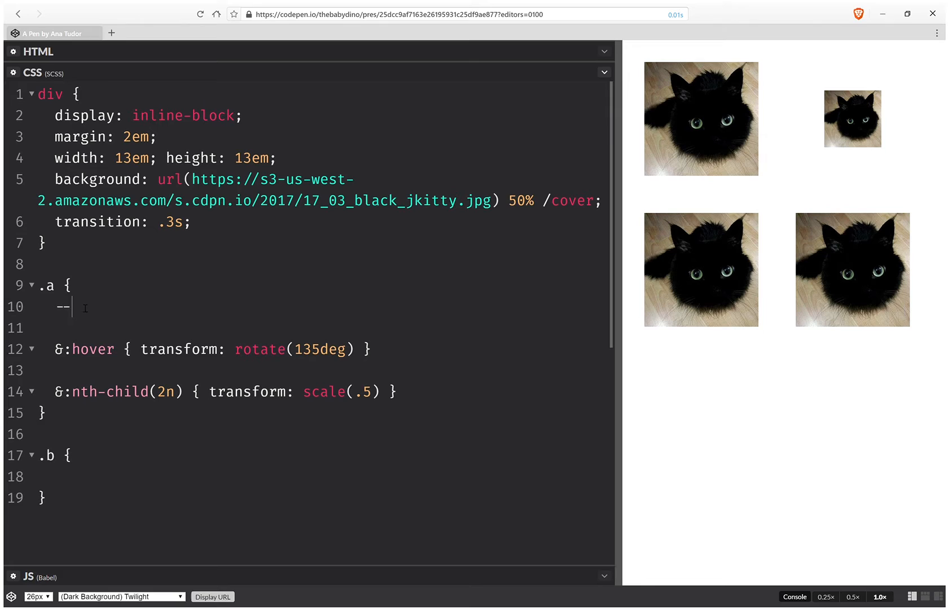
{"action": "type", "text": "base:"}
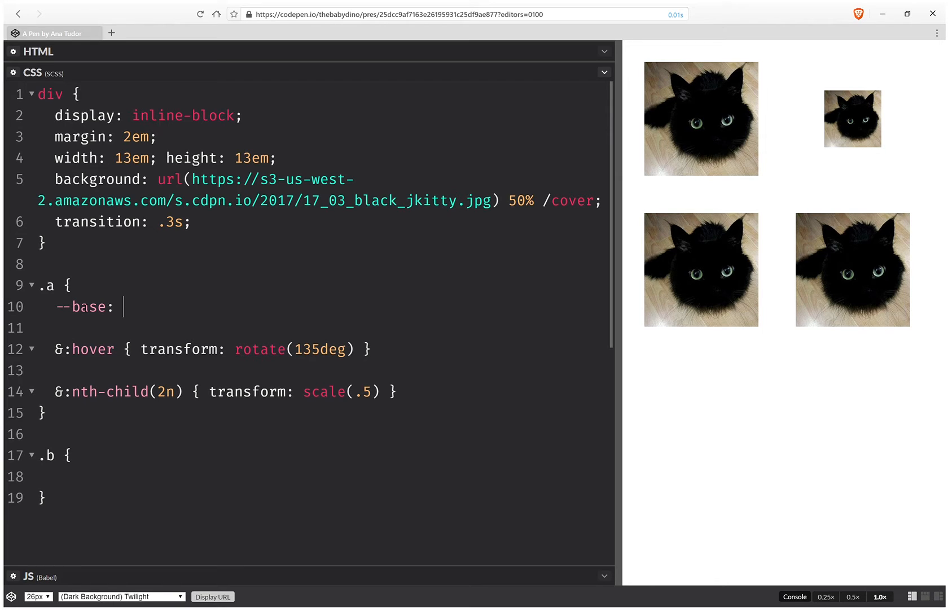
{"action": "type", "text": ";"}
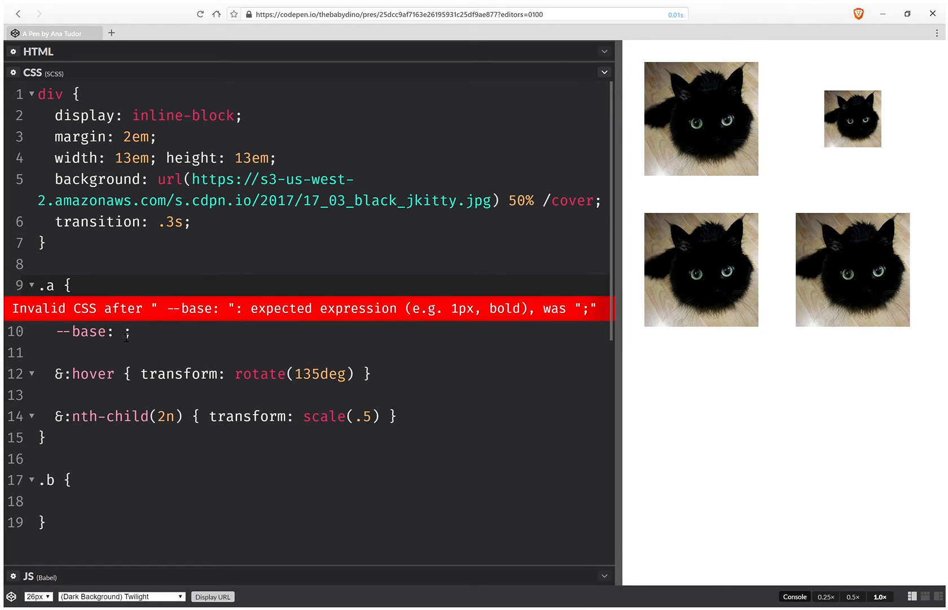
{"action": "type", "text": "unqu"}
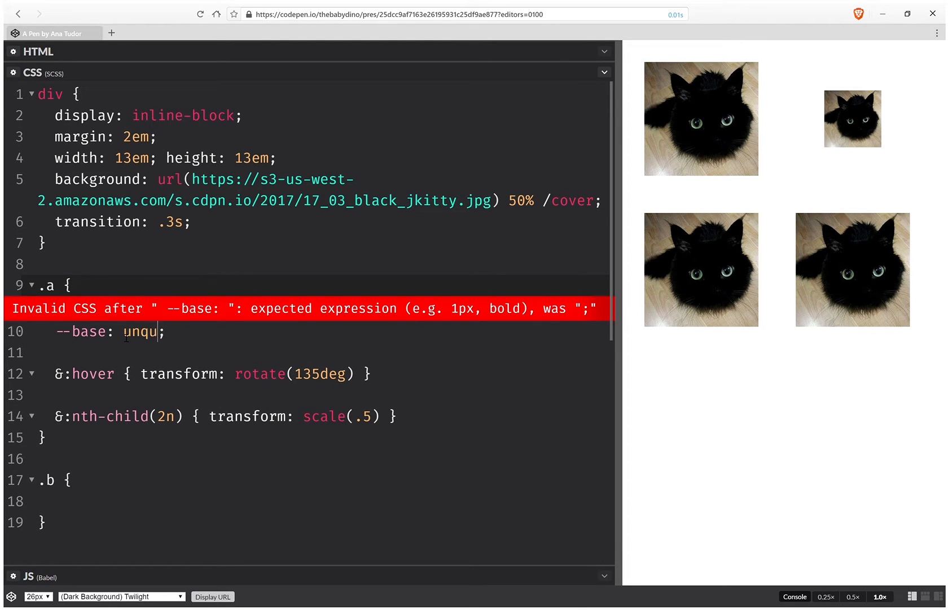
{"action": "type", "text": "ote()"}
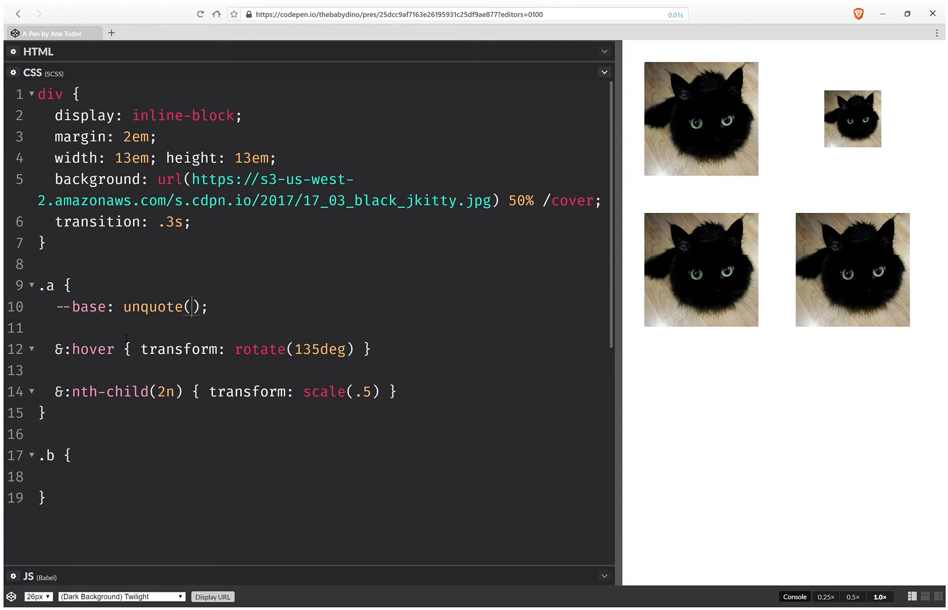
{"action": "type", "text": "' '"}
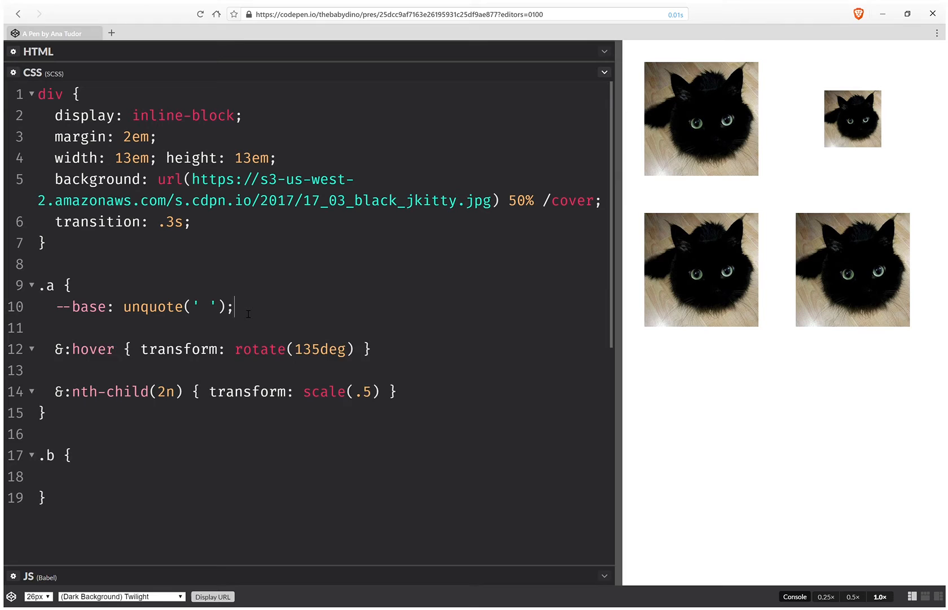
Set the .a transform to var(--base).
{"action": "type", "text": "transform"}
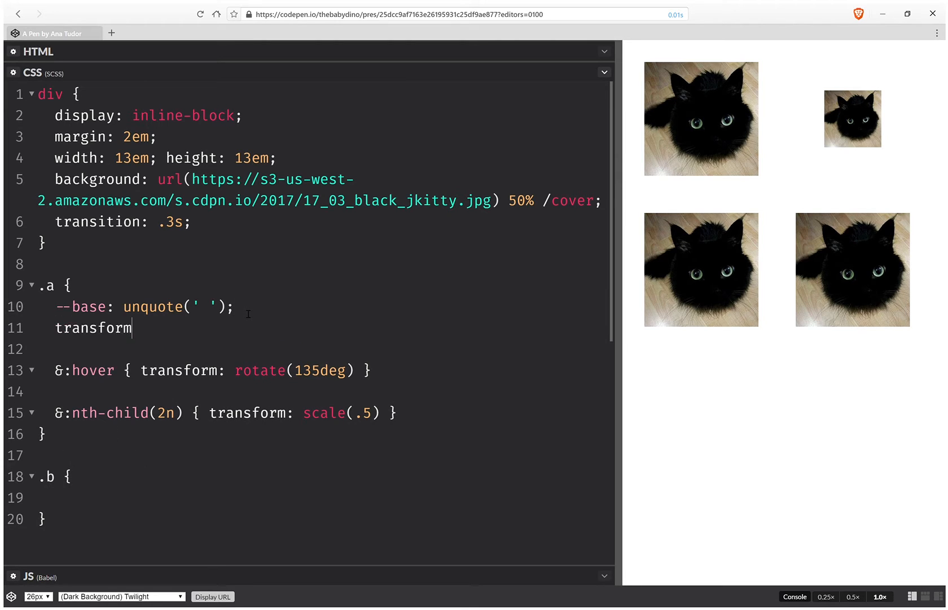
{"action": "type", "text": ": var"}
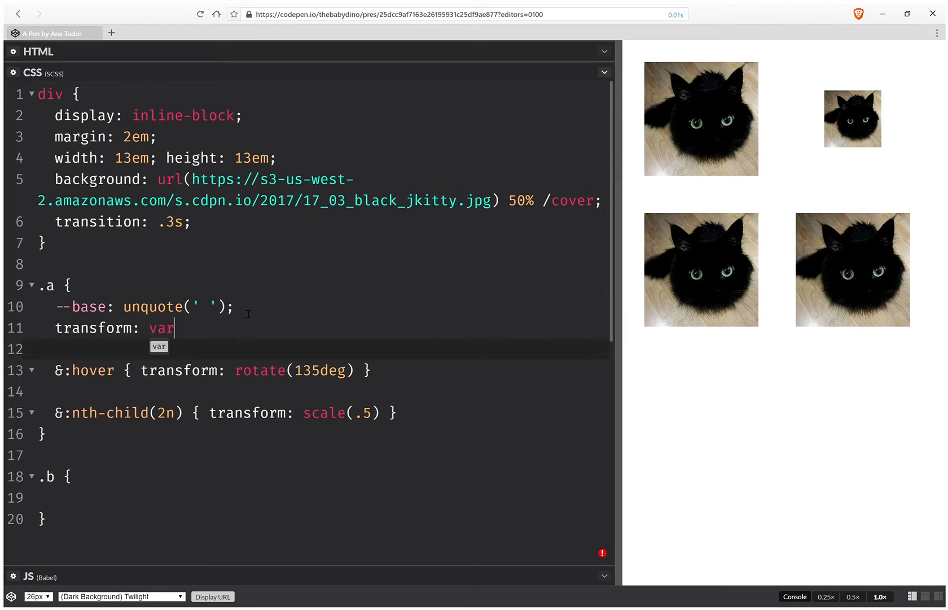
{"action": "type", "text": "(--bas"}
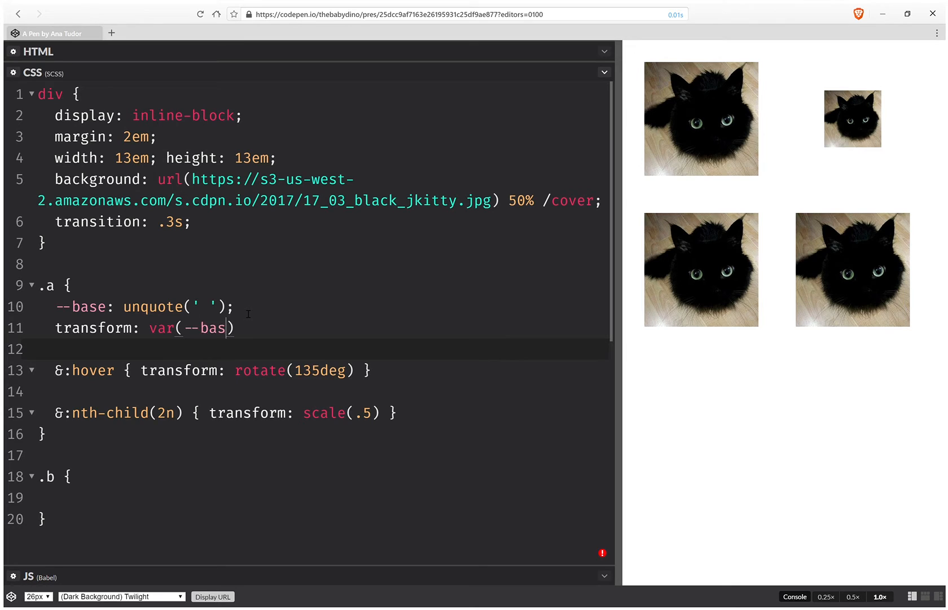
{"action": "type", "text": "e;"}
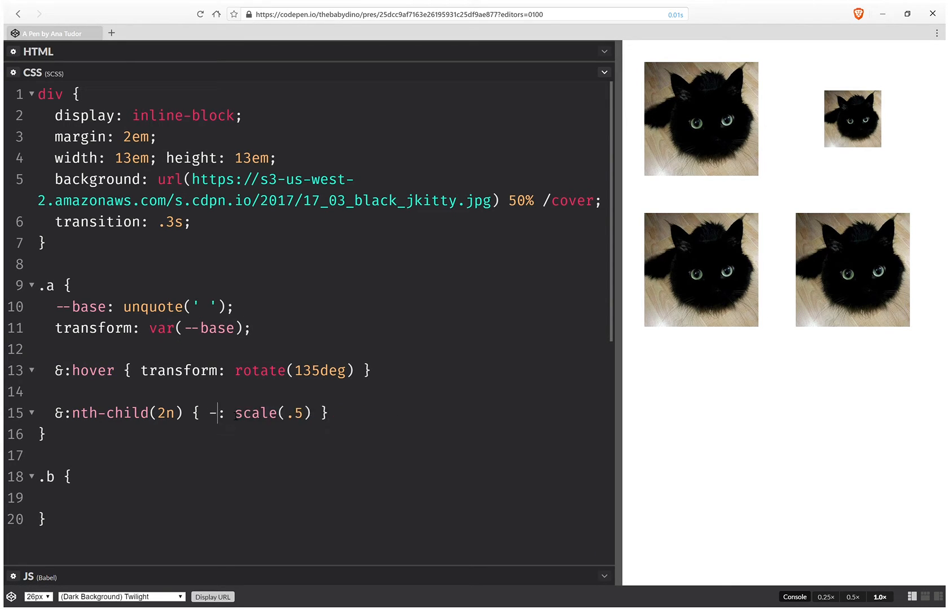
Make the even-child rule set --base to scale(.5) instead of transform.
{"action": "type", "text": "-base"}
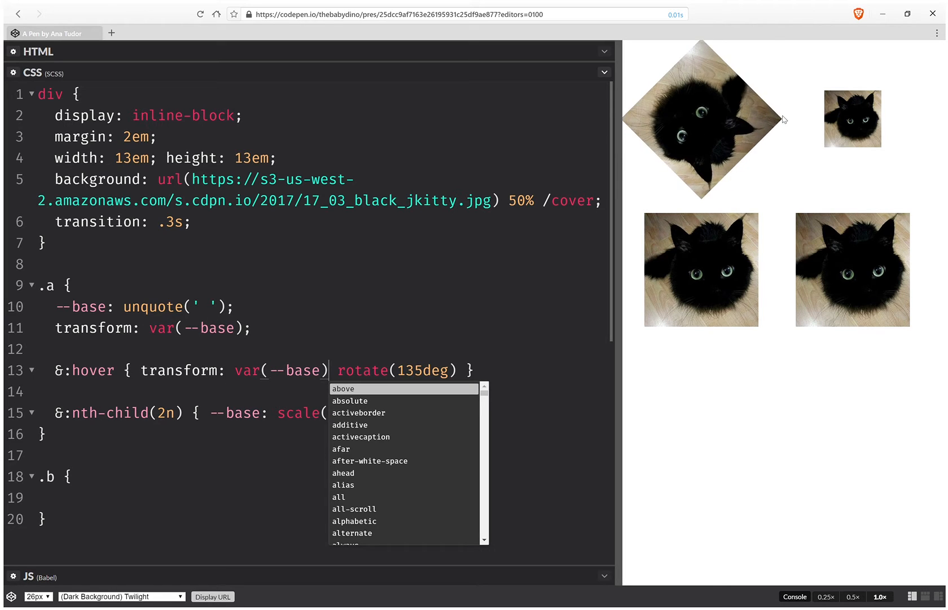
{"action": "mouse_move", "coordinate": [125, 269]}
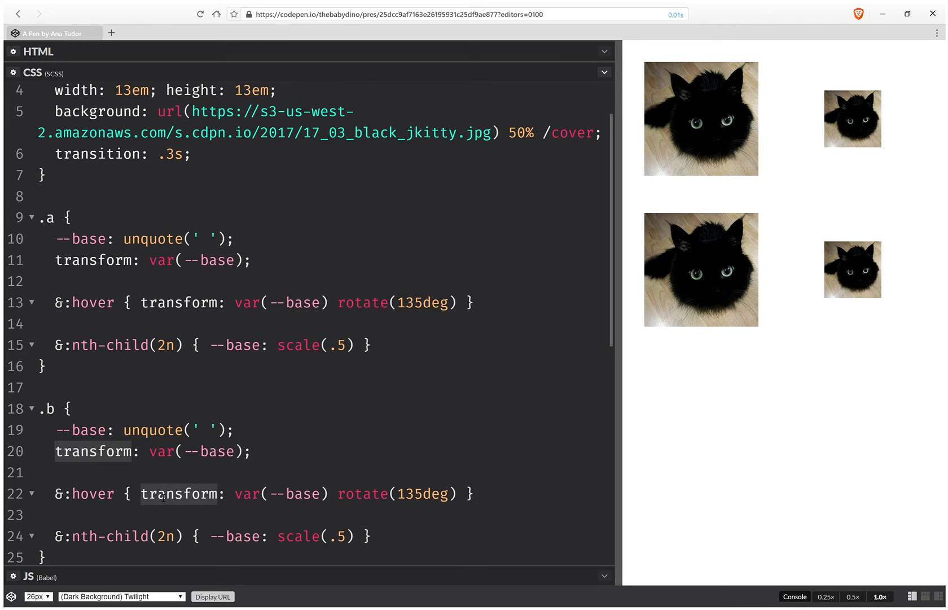
Switch .b to box-shadow, with a 2em 0 deeppink hover shadow.
{"action": "type", "text": "box-sh"}
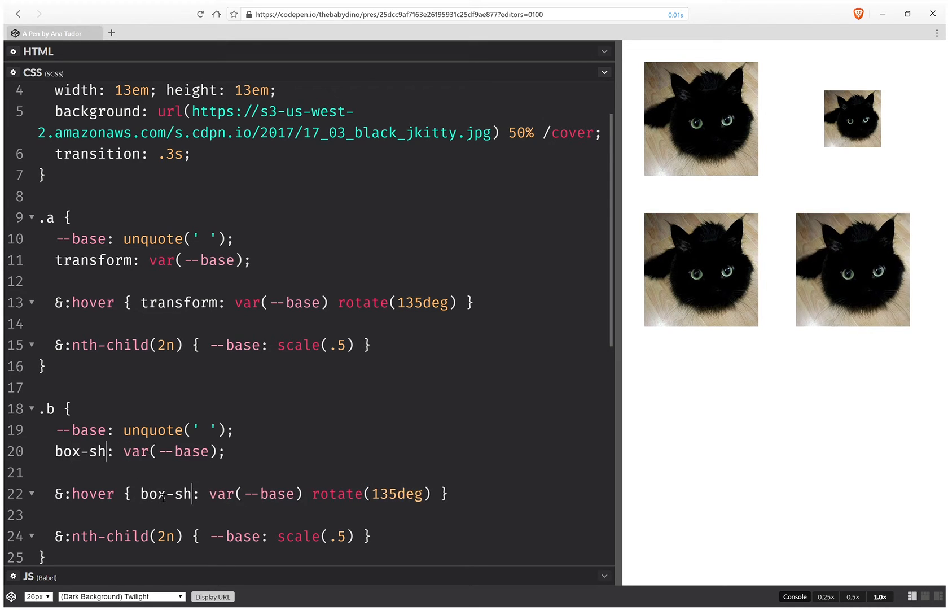
{"action": "type", "text": "adow"}
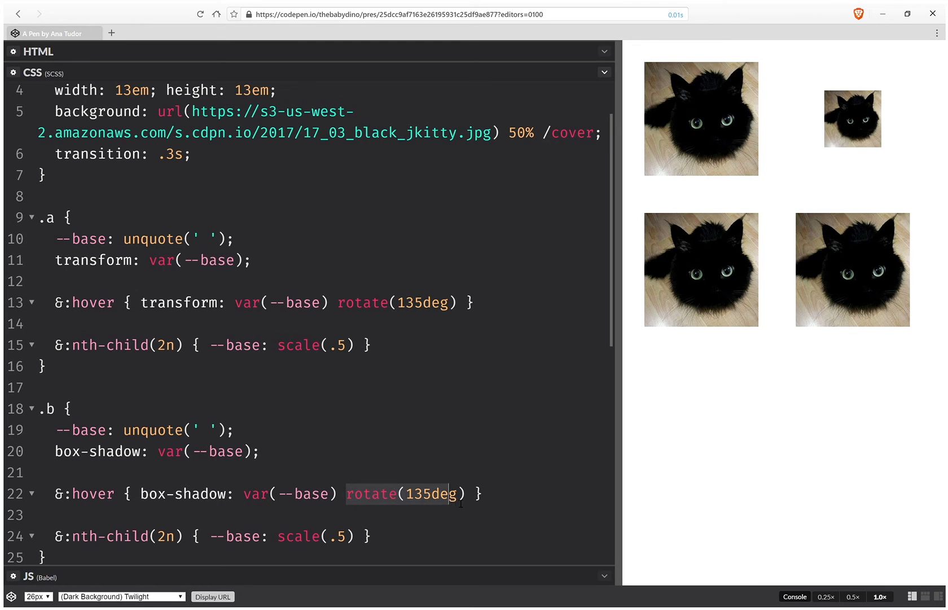
{"action": "type", "text": "2e"}
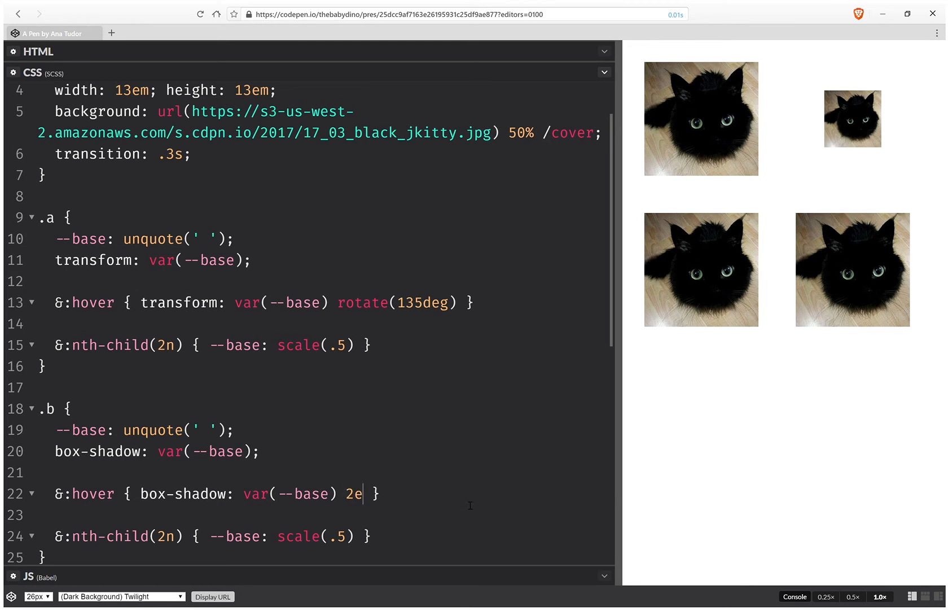
{"action": "type", "text": "m 0"}
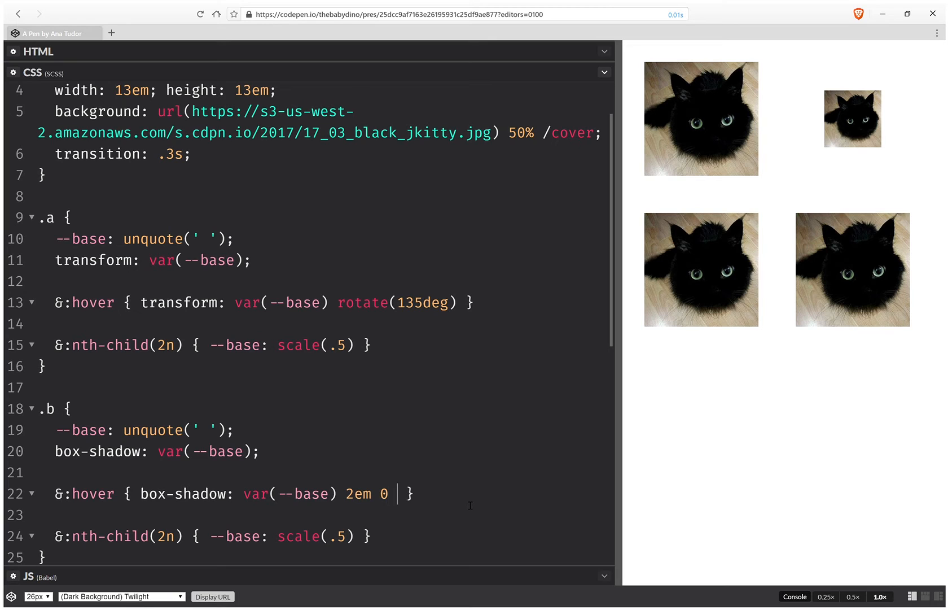
{"action": "type", "text": "deeppink"}
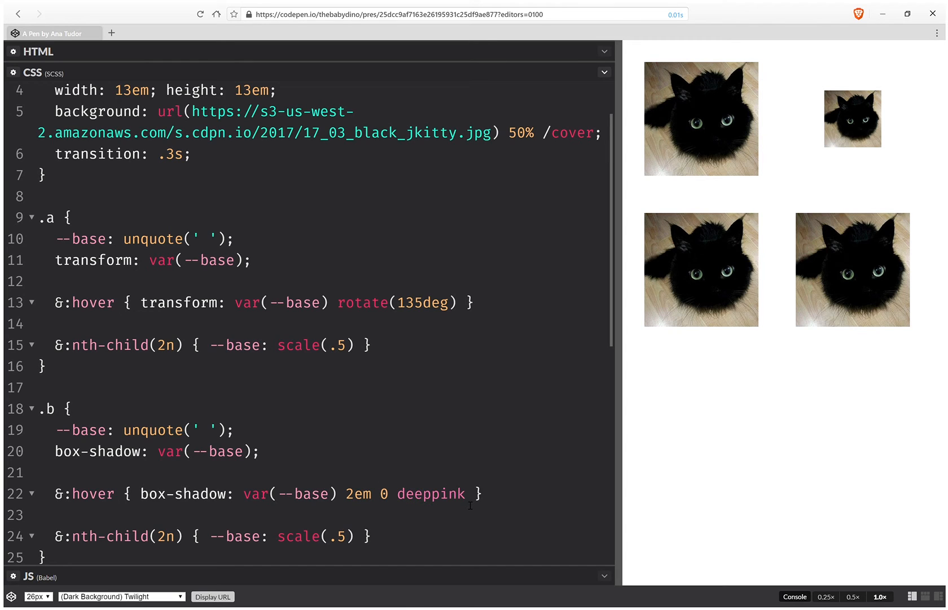
Replace the even-child --base value with 0 2em.
{"action": "double_click", "coordinate": [299, 536]}
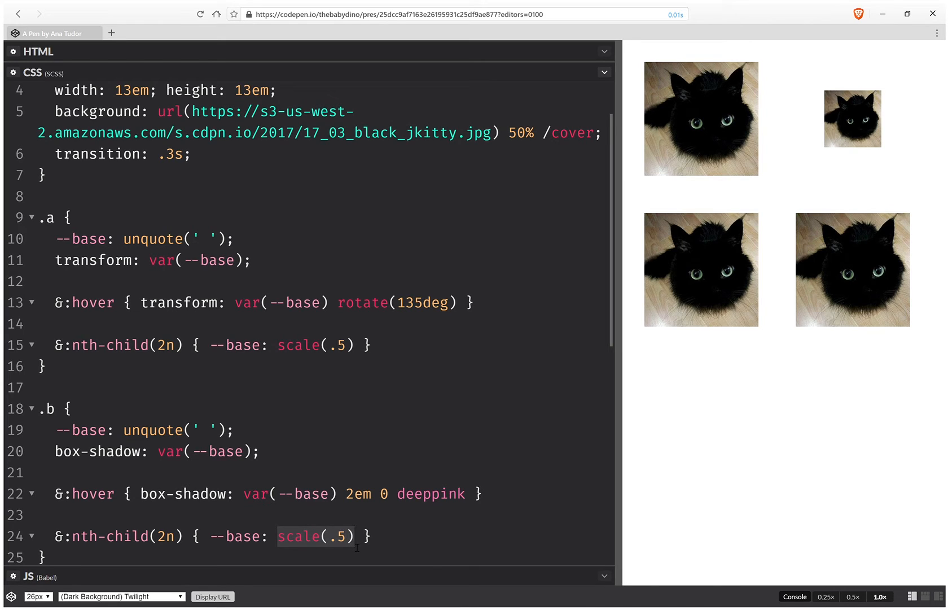
{"action": "type", "text": "0 2em"}
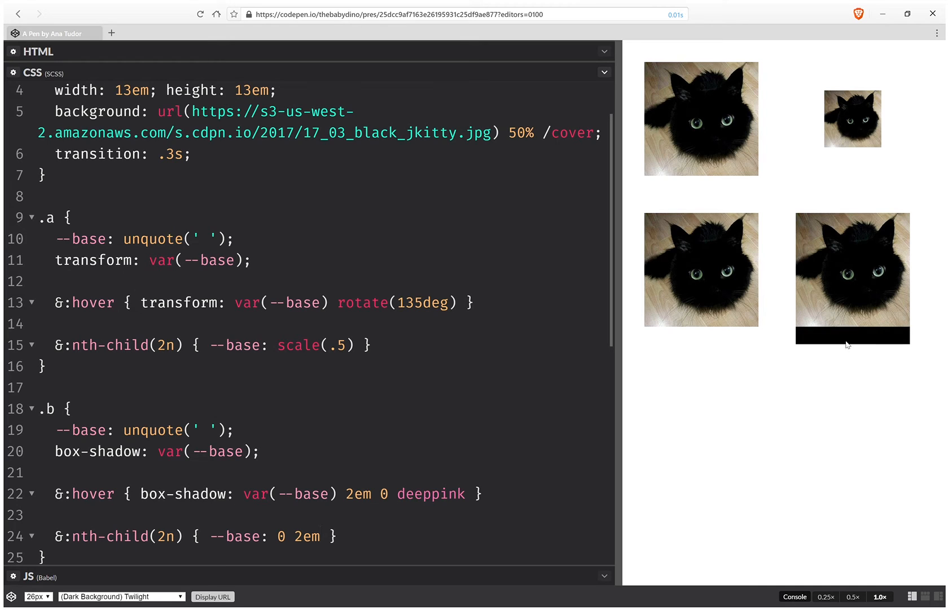
{"action": "mouse_move", "coordinate": [293, 522]}
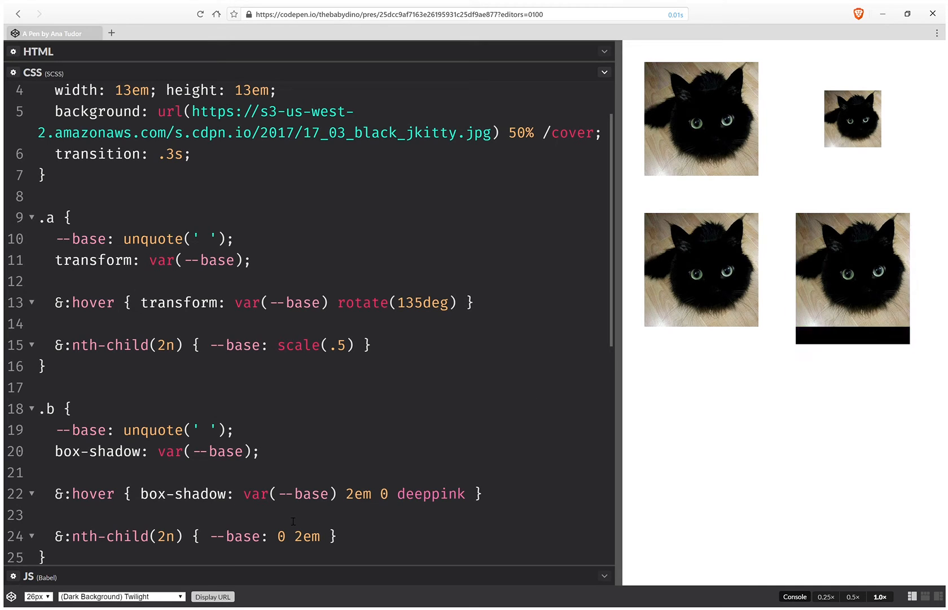
{"action": "double_click", "coordinate": [294, 536]}
{"action": "type", "text": " 0 2em "}
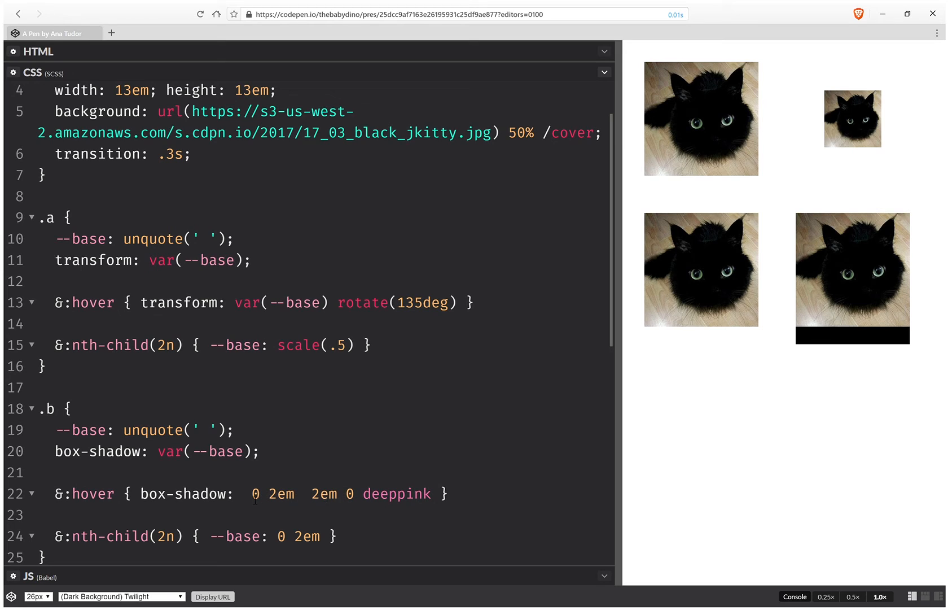
Add a comma before 2em 0 deeppink, then delete the var(--base) layer before it.
{"action": "left_click", "coordinate": [299, 493]}
{"action": "type", "text": ","}
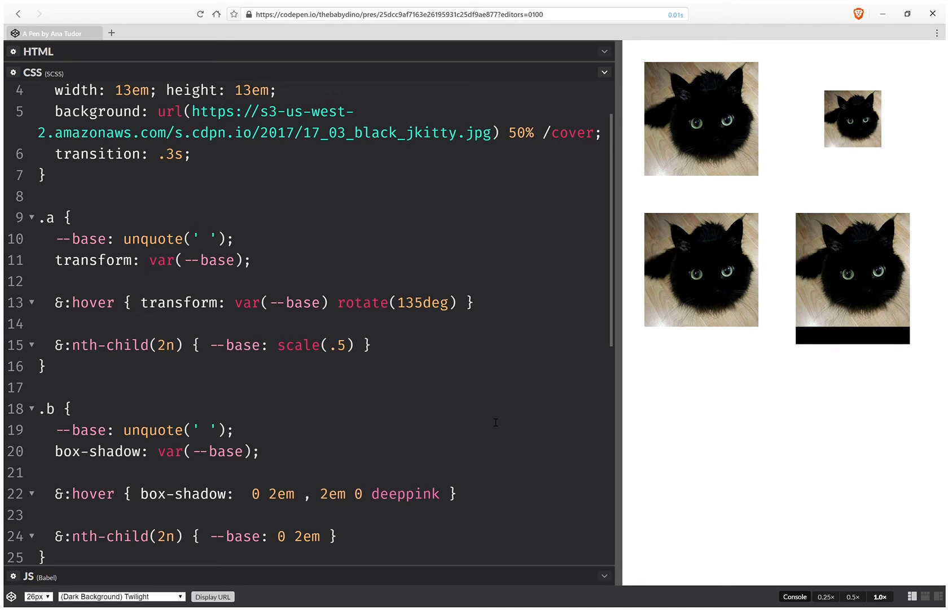
{"action": "mouse_move", "coordinate": [865, 270]}
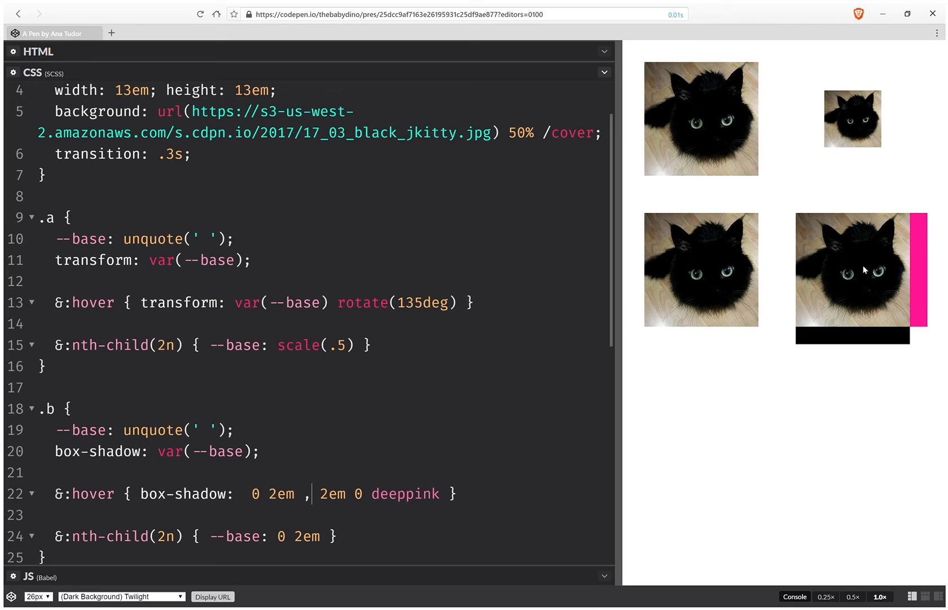
{"action": "mouse_move", "coordinate": [696, 280]}
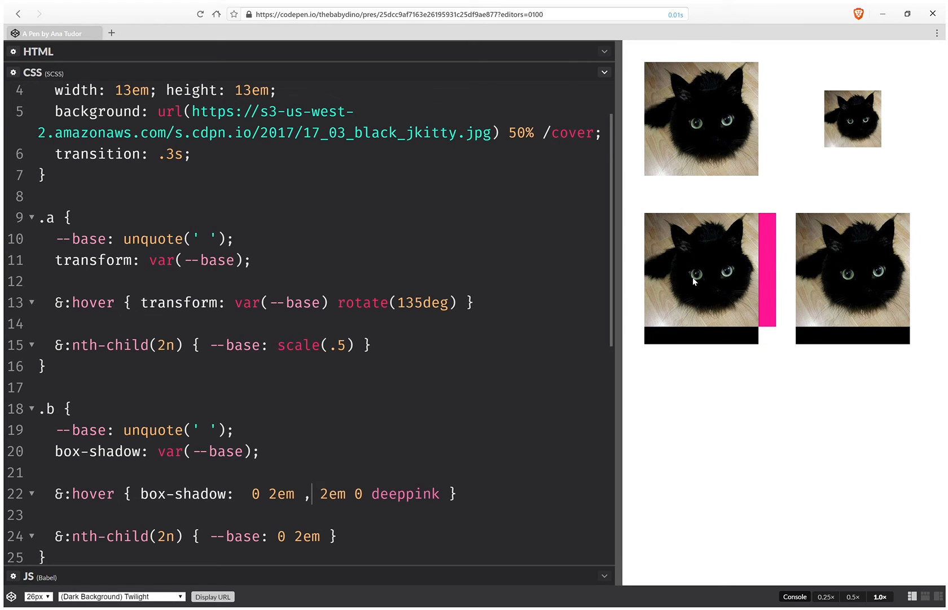
{"action": "mouse_move", "coordinate": [714, 323]}
{"action": "type", "text": "var(--base"}
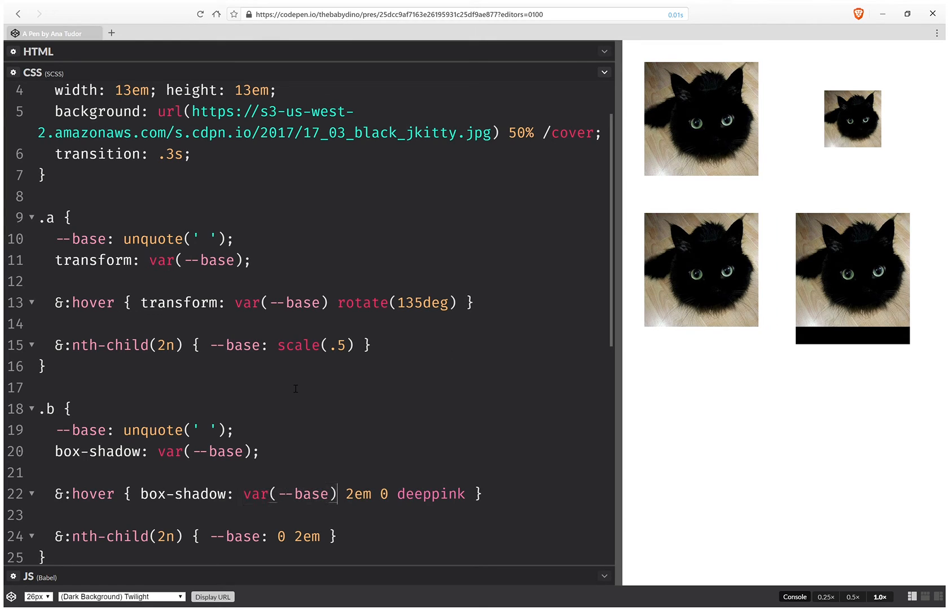
{"action": "type", "text": ","}
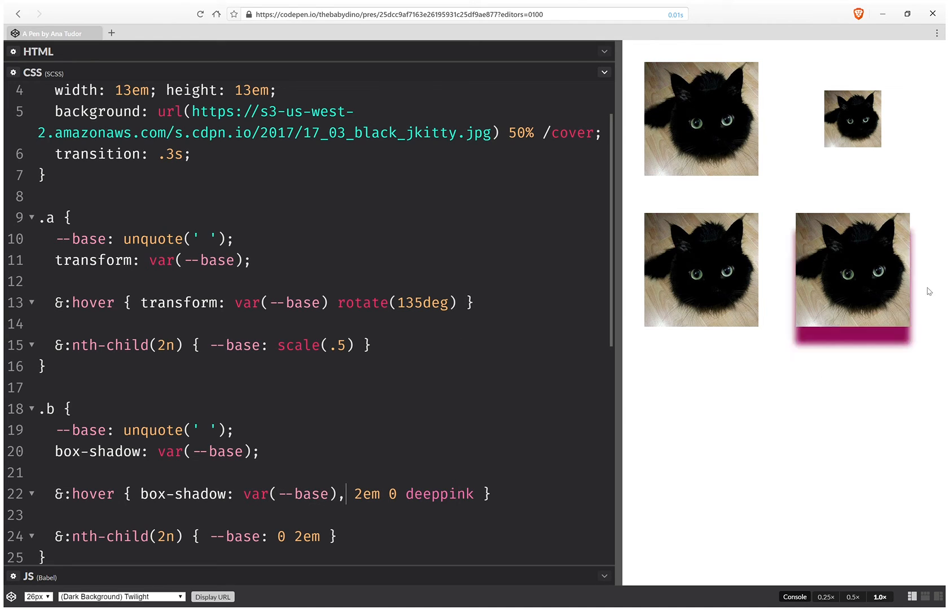
{"action": "mouse_move", "coordinate": [656, 276]}
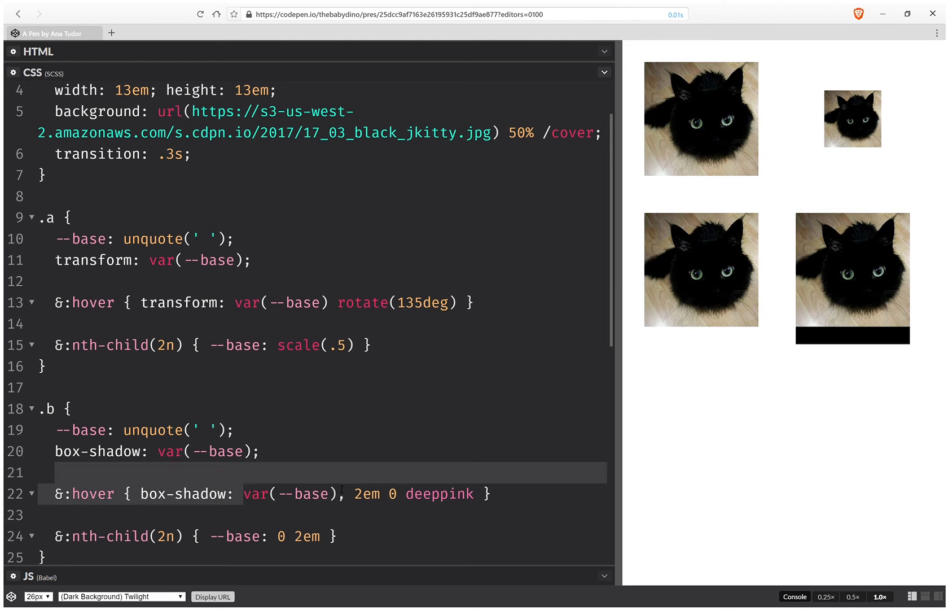
{"action": "key", "text": "Backspace"}
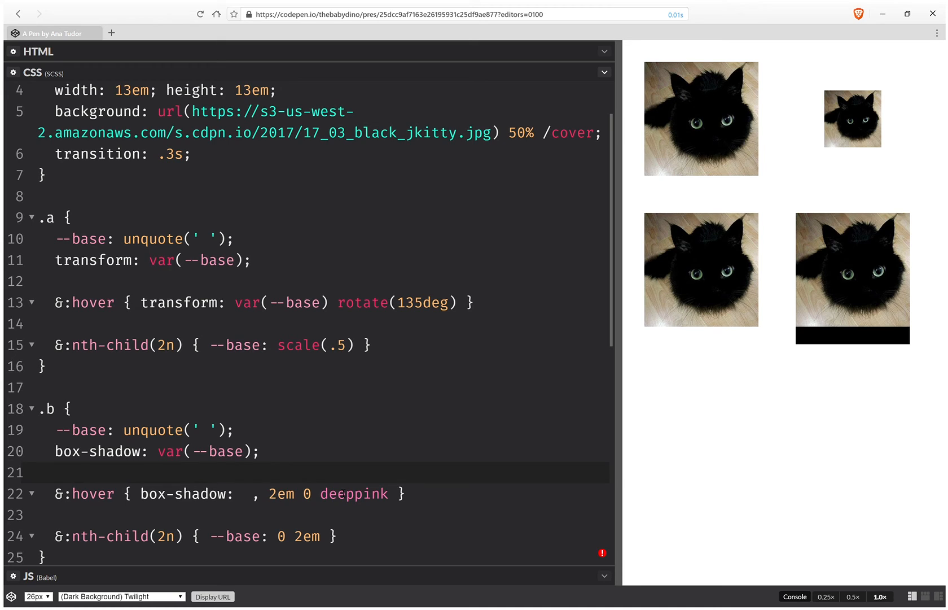
Make the .b hover box-shadow var(--base) var(--sep, unquote(' ')) 2em 0 deeppink, starting --sep.
{"action": "type", "text": "var(--base),"}
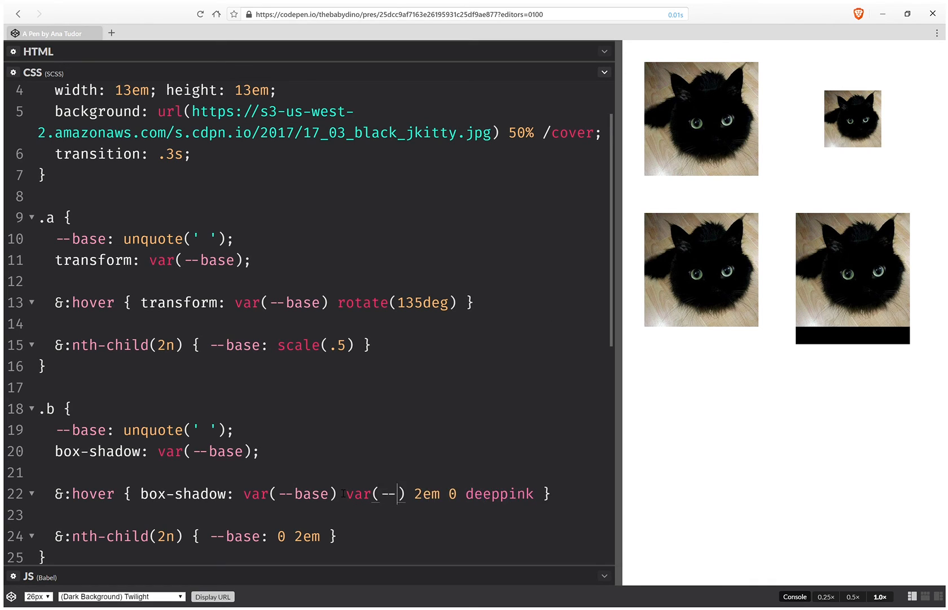
{"action": "type", "text": "sep,"}
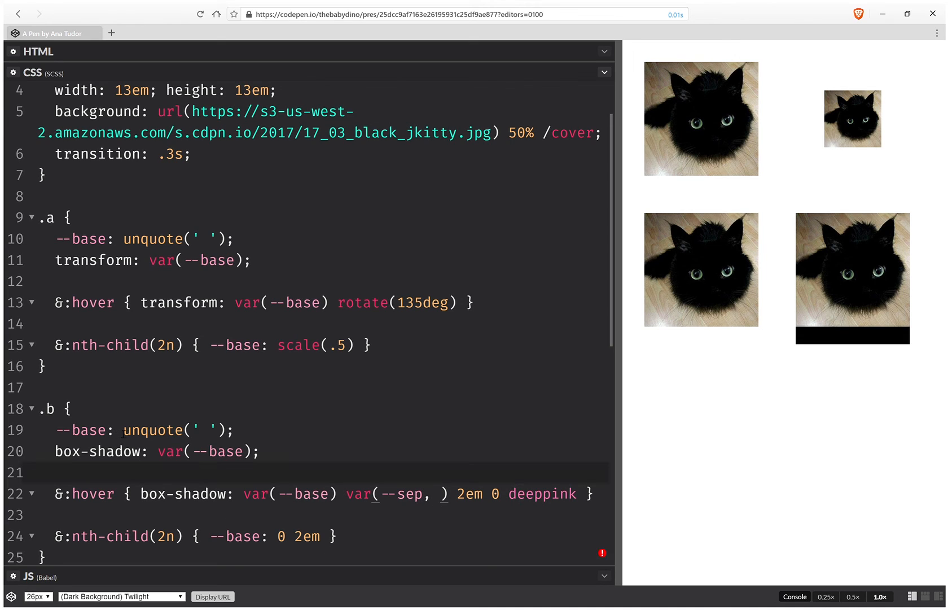
{"action": "double_click", "coordinate": [153, 429]}
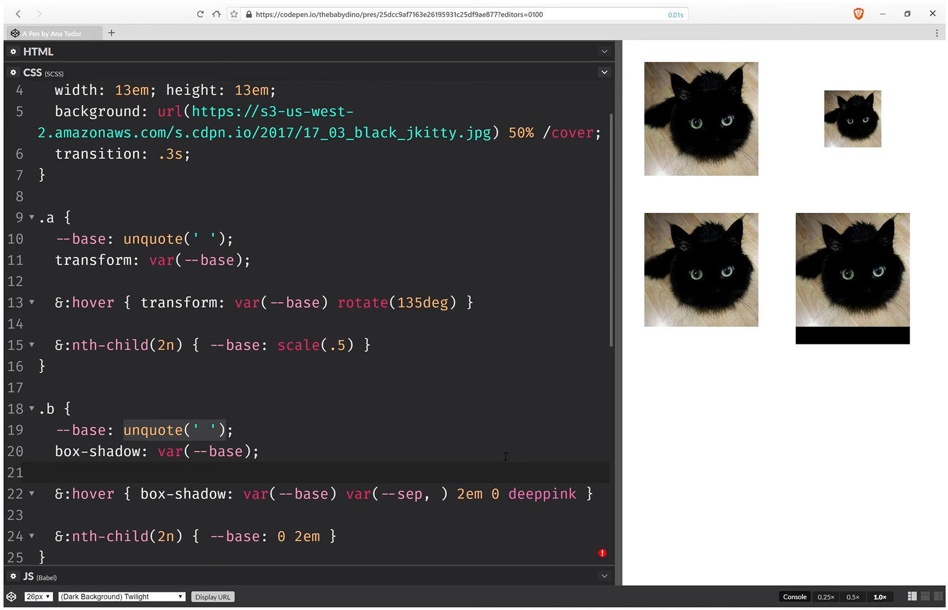
{"action": "type", "text": "unquote(' ')"}
{"action": "left_click", "coordinate": [318, 536]}
{"action": "type", "text": ";"}
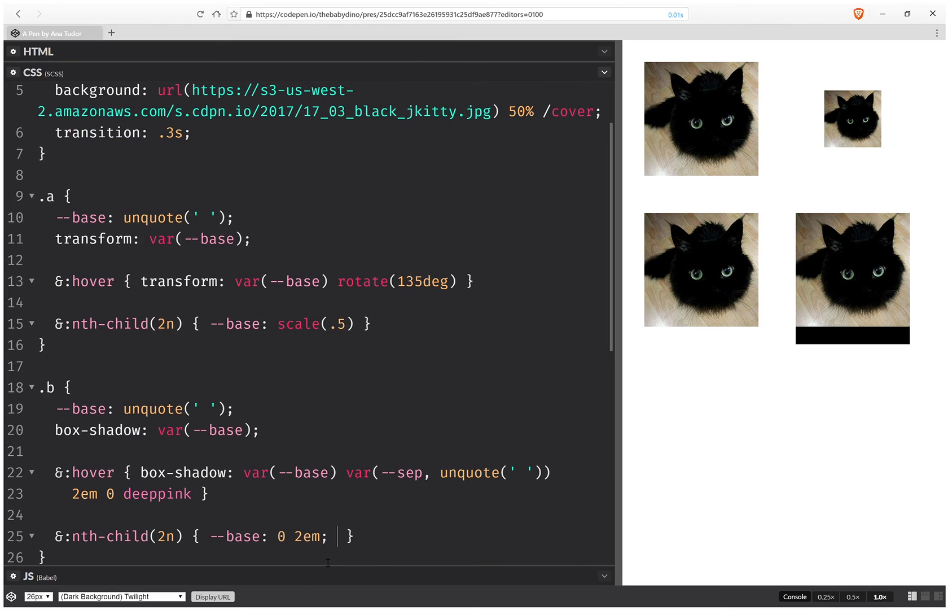
{"action": "type", "text": "--sep"}
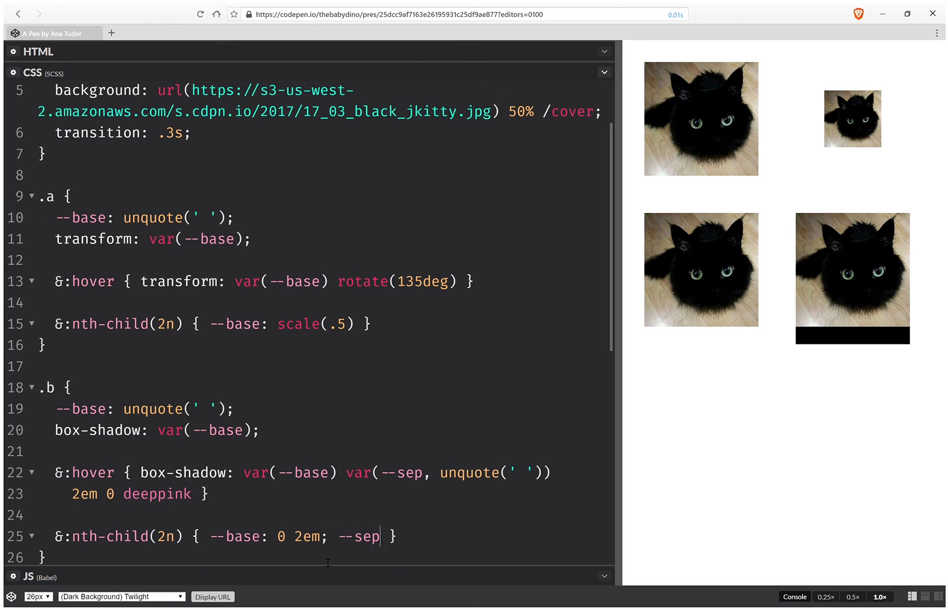